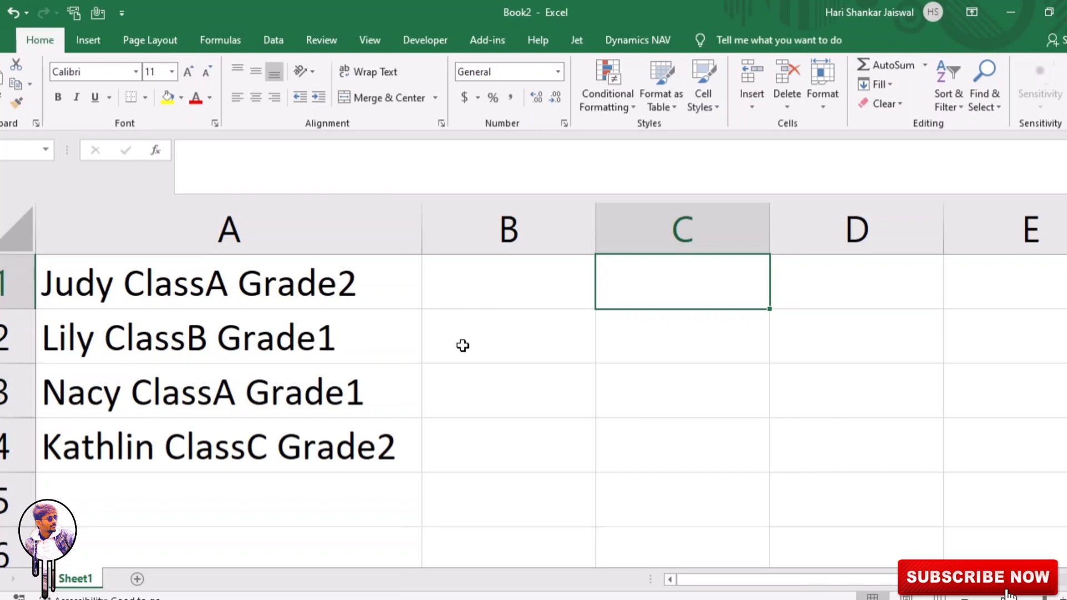
mouse_move(537, 301)
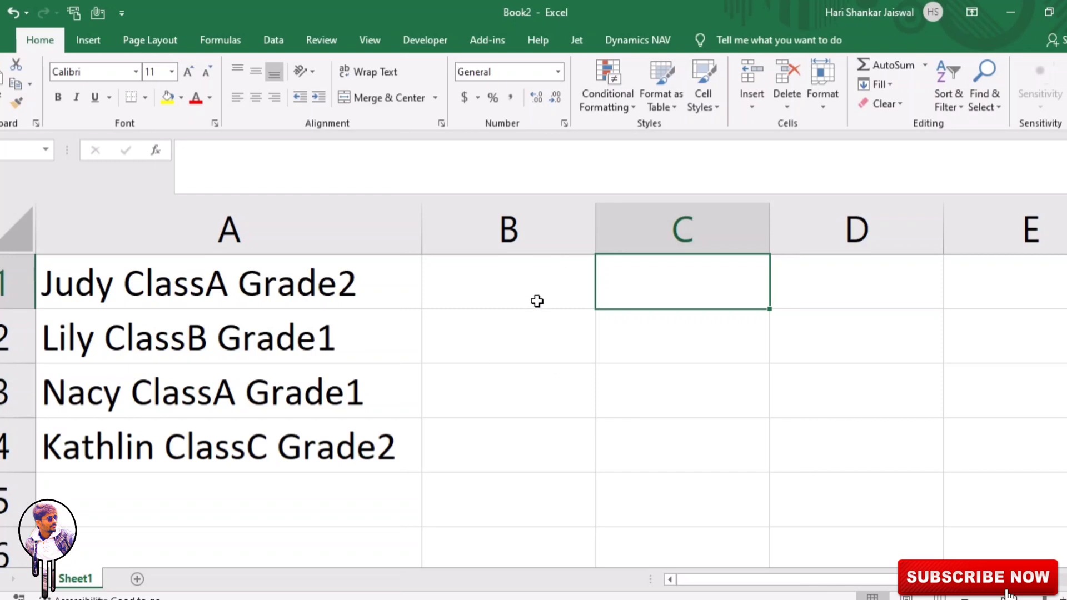
mouse_move(447, 287)
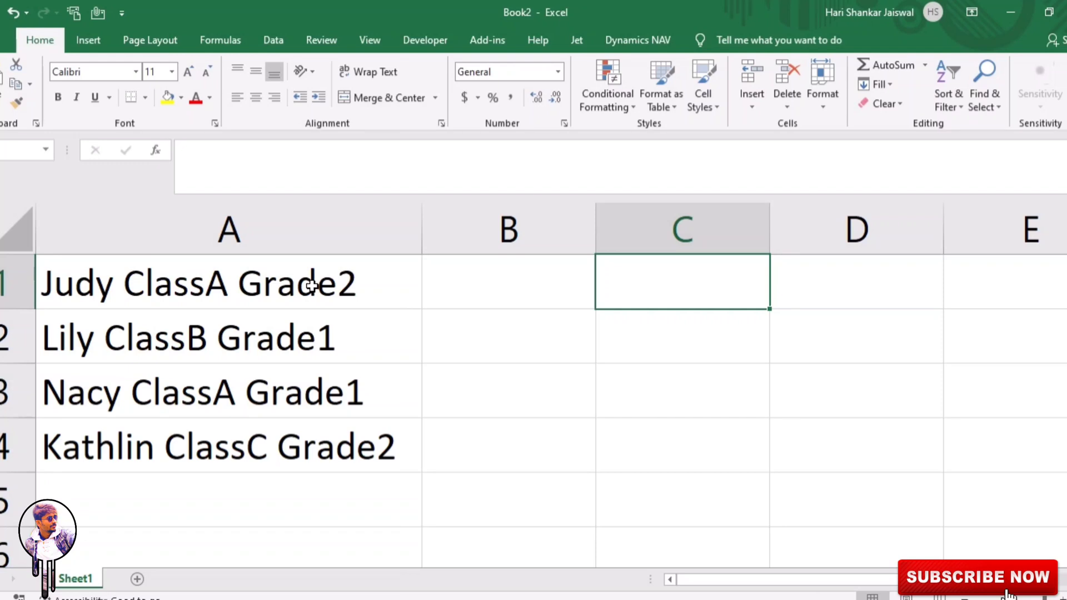
mouse_move(391, 363)
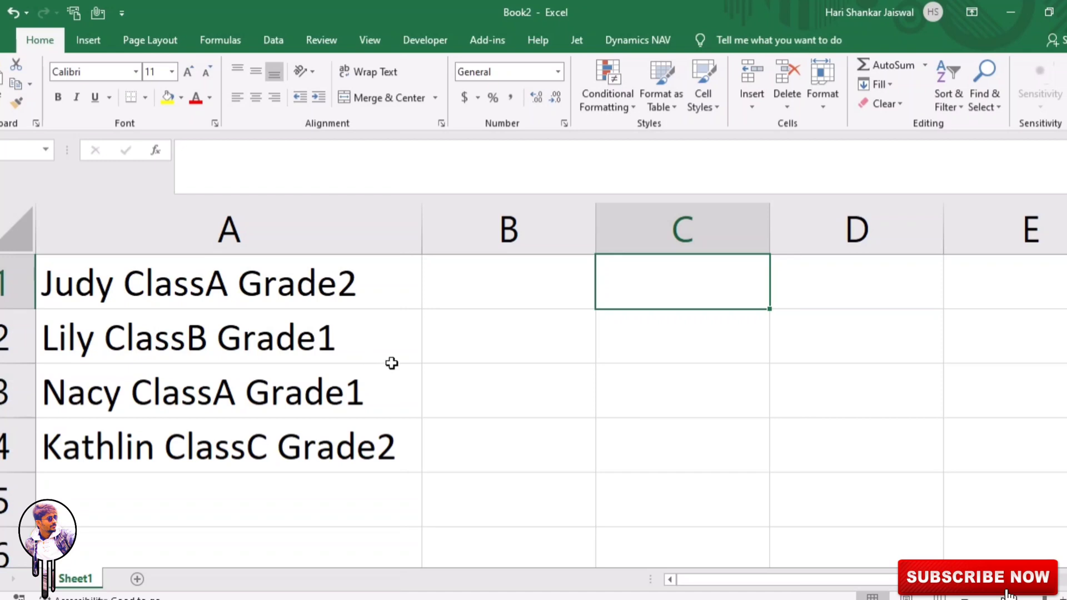
mouse_move(388, 379)
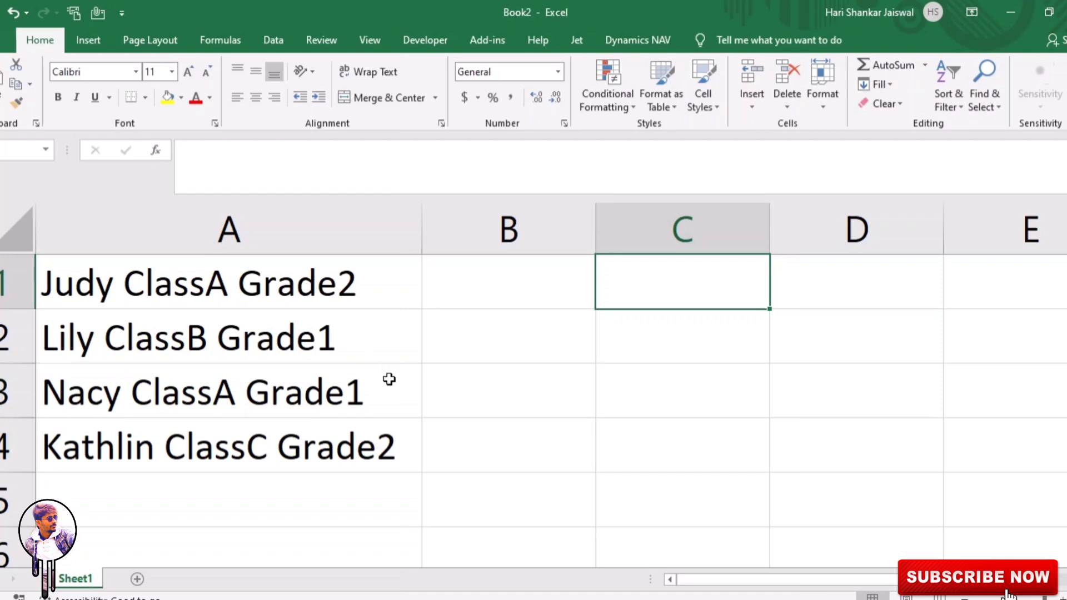
mouse_move(278, 313)
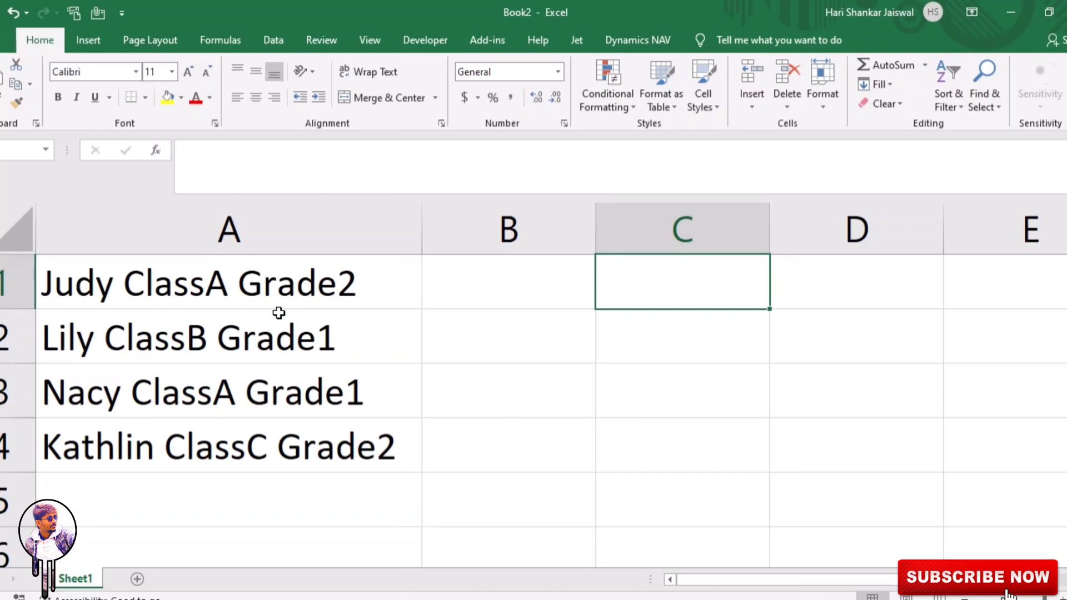
mouse_move(544, 470)
type("REPLACE(F6,FIND(\" \",F6),0,\",\")")
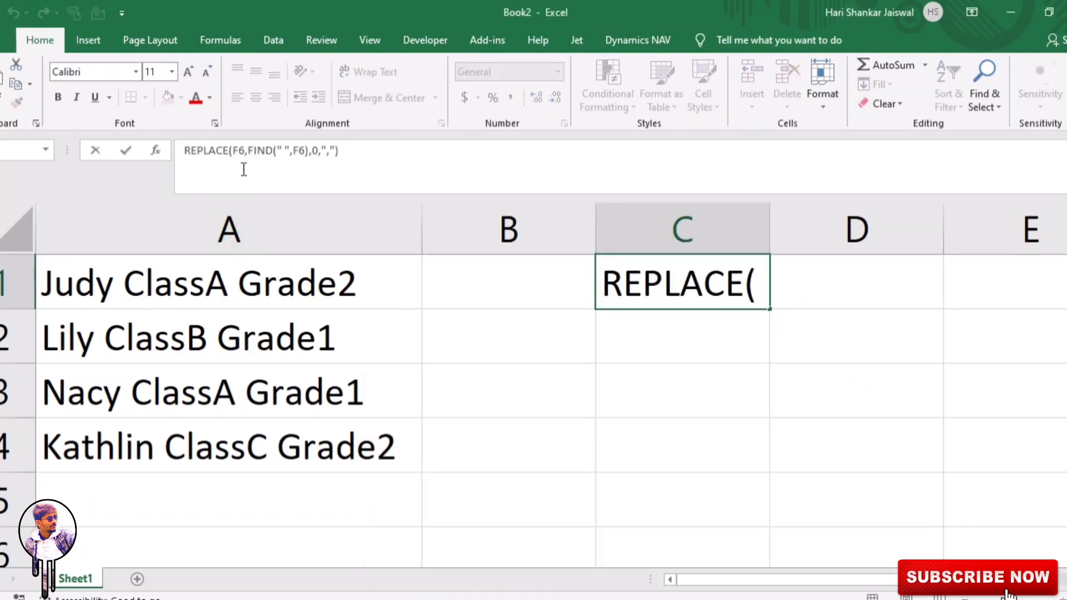
Step: Repoint the C1 formula from F6 to A1 so it yields 'Judy, ClassA Grade2'
key("Enter")
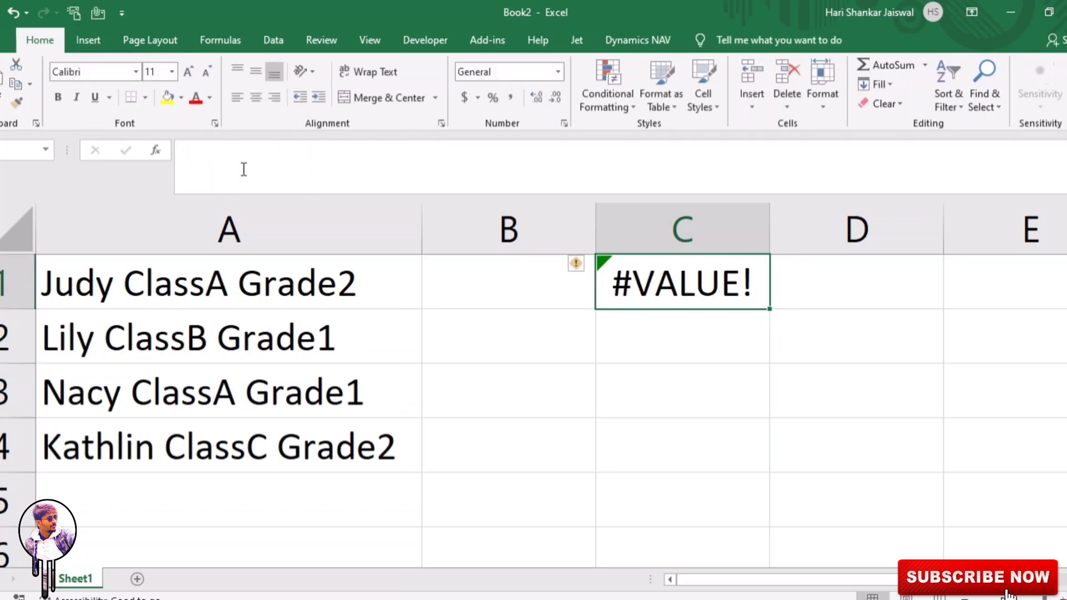
double_click(682, 282)
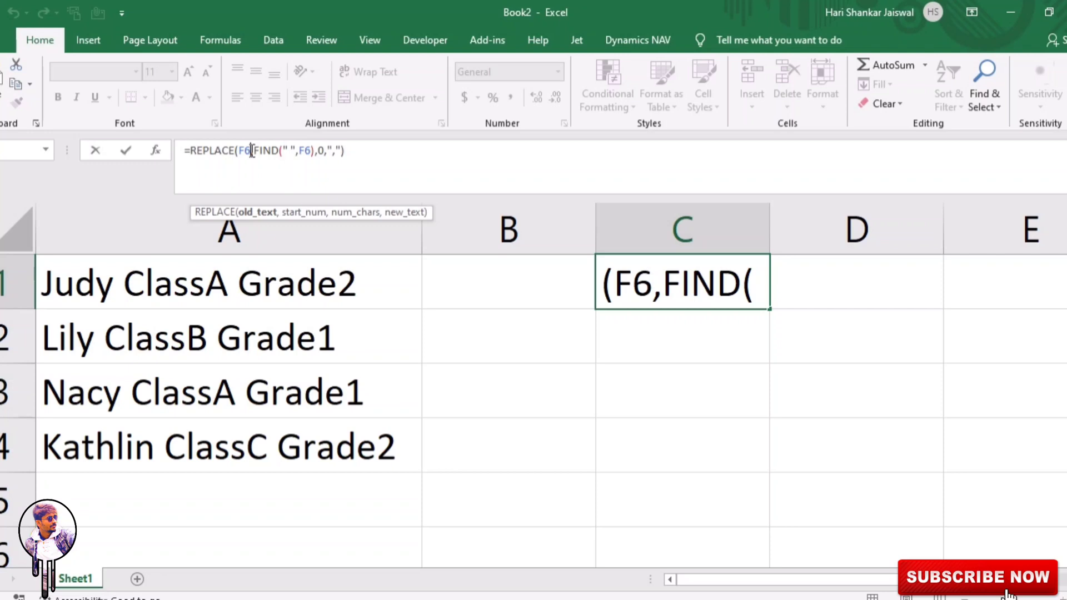
left_click(198, 282)
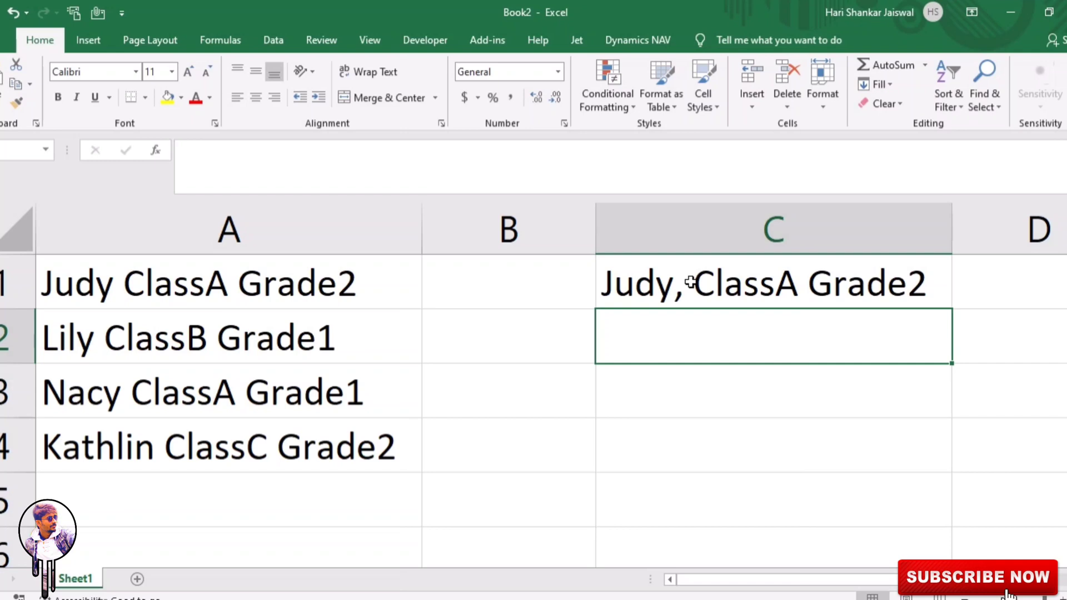
Step: Fill the comma formula from C1 down to C4, giving Lily, Nacy and Kathlin with commas
left_click(773, 282)
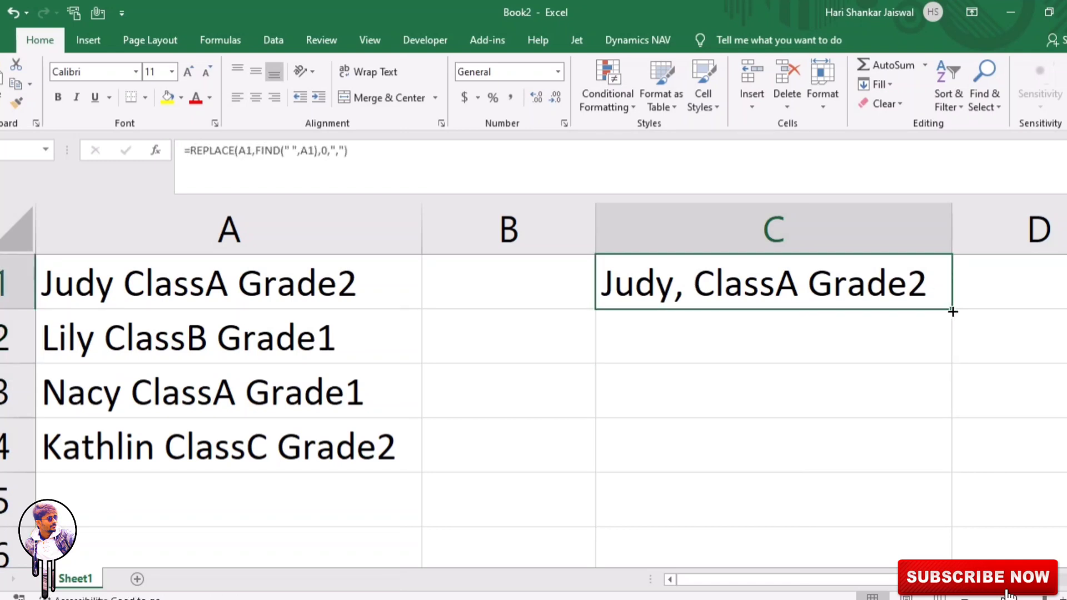
left_click_drag(952, 311, 947, 459)
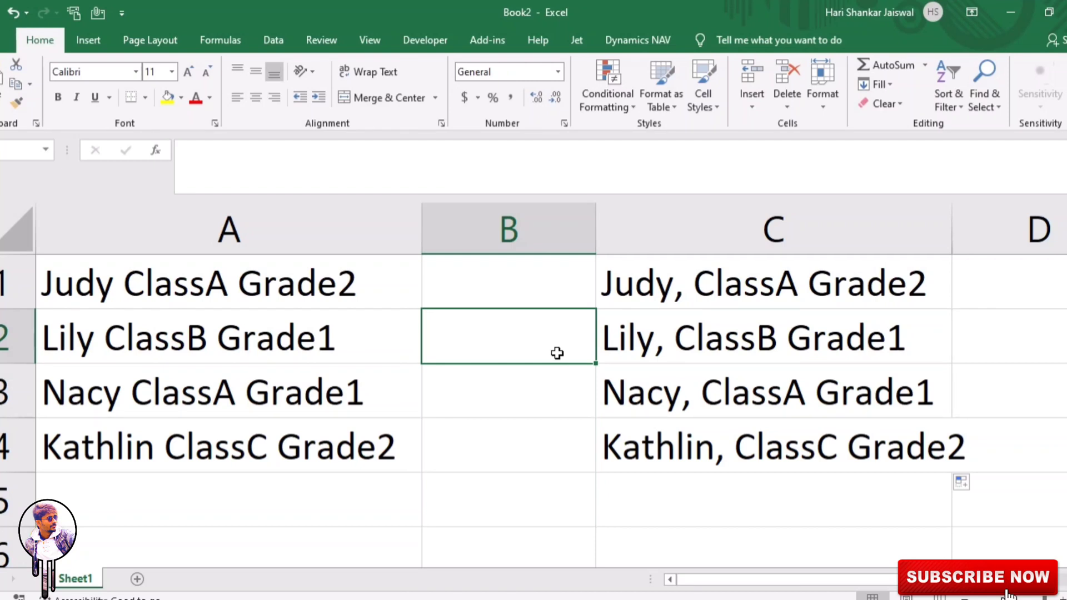
left_click(774, 283)
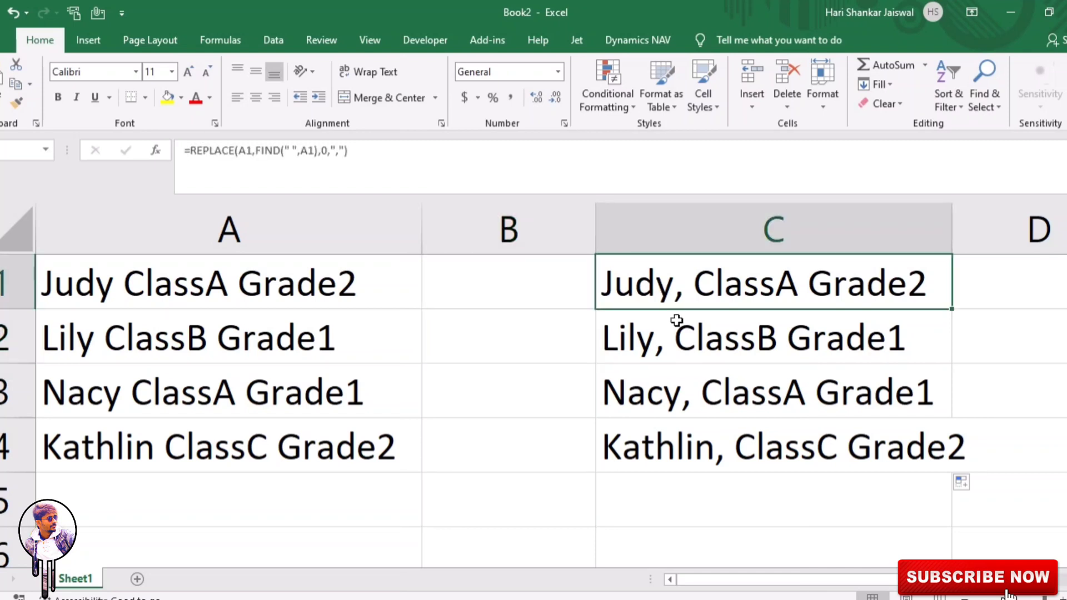